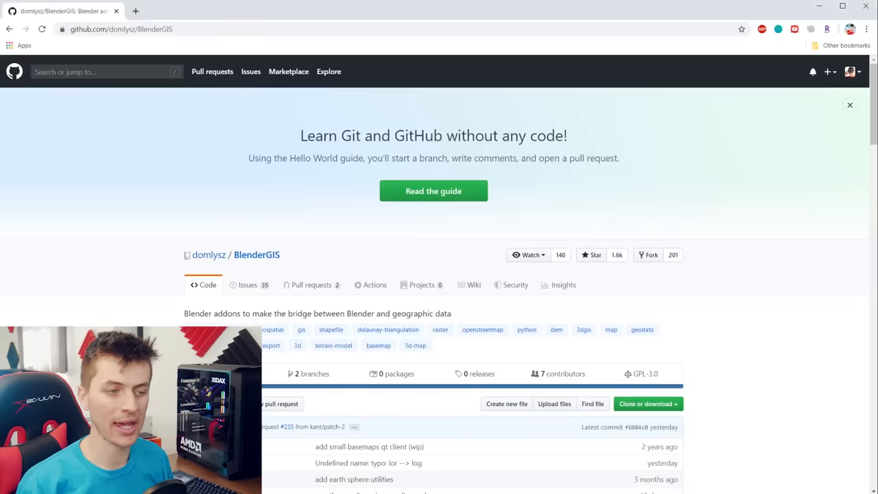
# Download the BlenderGIS repository from its GitHub page as a ZIP archive.
pyautogui.scroll(-3)
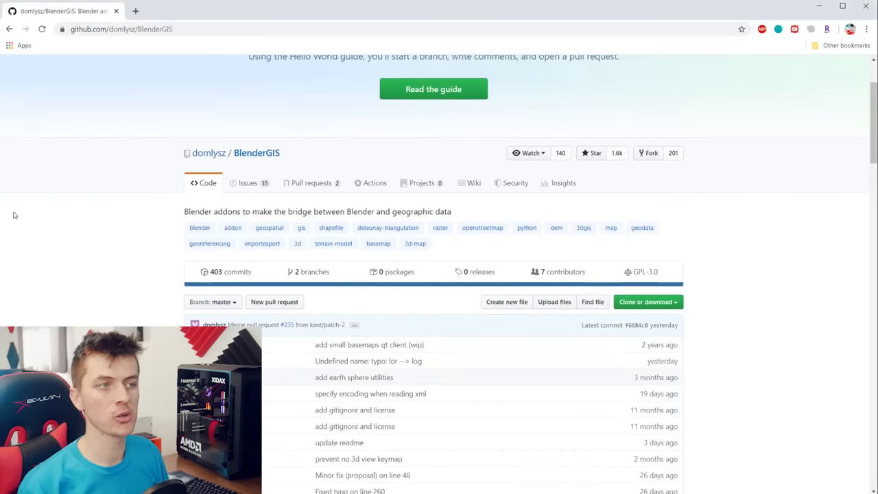
pyautogui.scroll(-3)
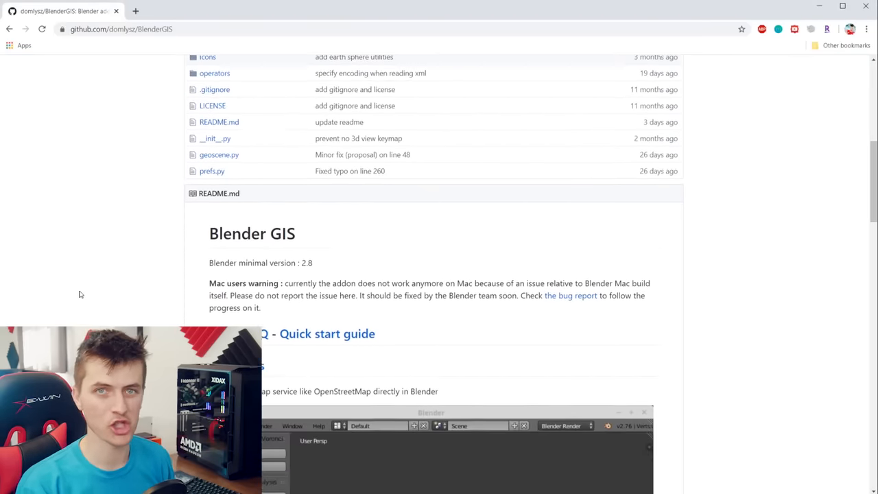
pyautogui.scroll(-3)
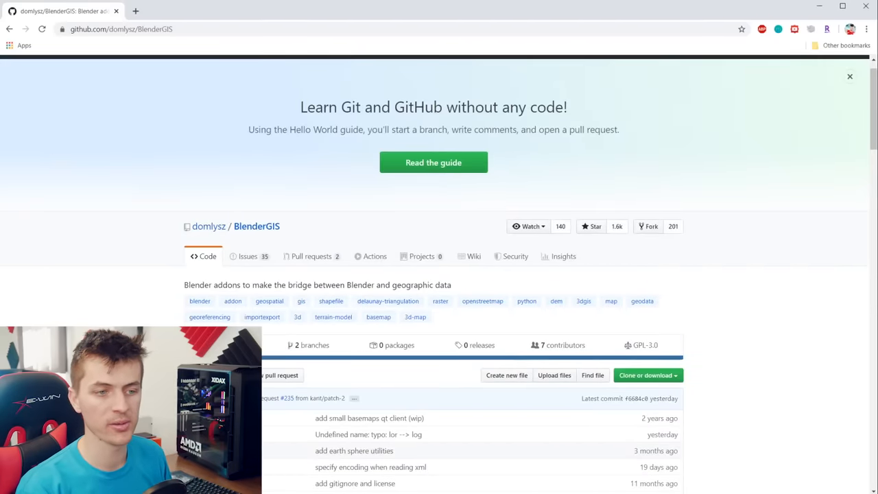
pyautogui.moveTo(716, 393)
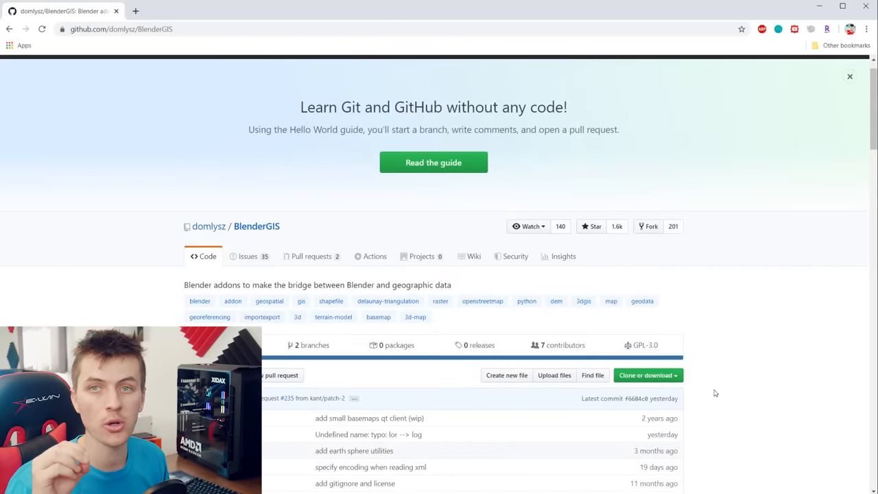
pyautogui.click(645, 374)
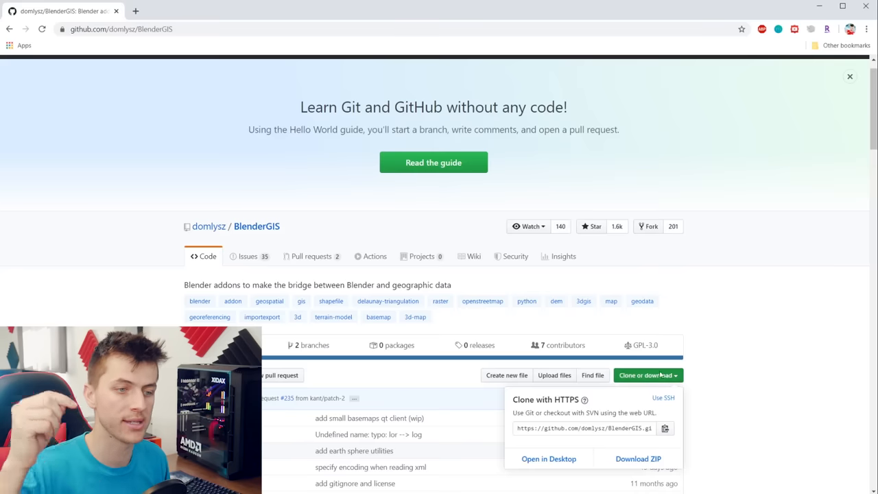
pyautogui.click(638, 458)
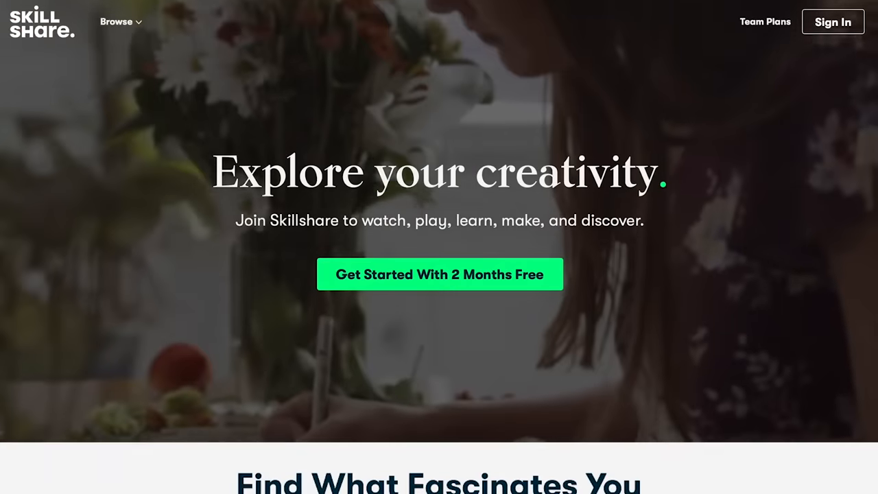
# Follow the skl.sh Skillshare link in the YouTube video description.
pyautogui.scroll(-3)
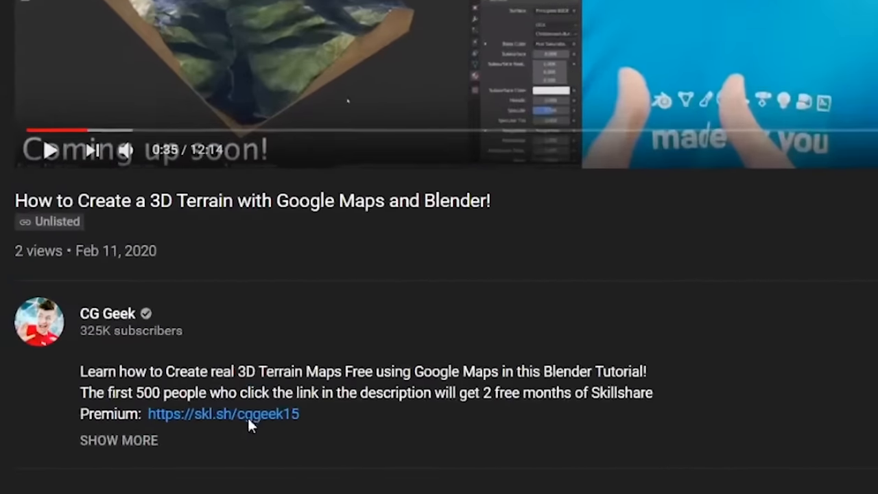
pyautogui.click(223, 414)
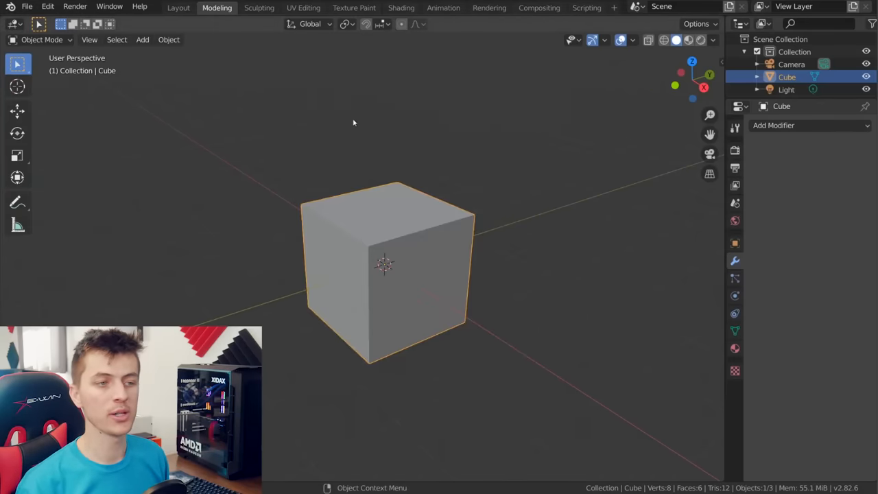
# Install BlenderGIS-master.zip from Preferences and enable the BlenderGIS add-on.
pyautogui.click(48, 6)
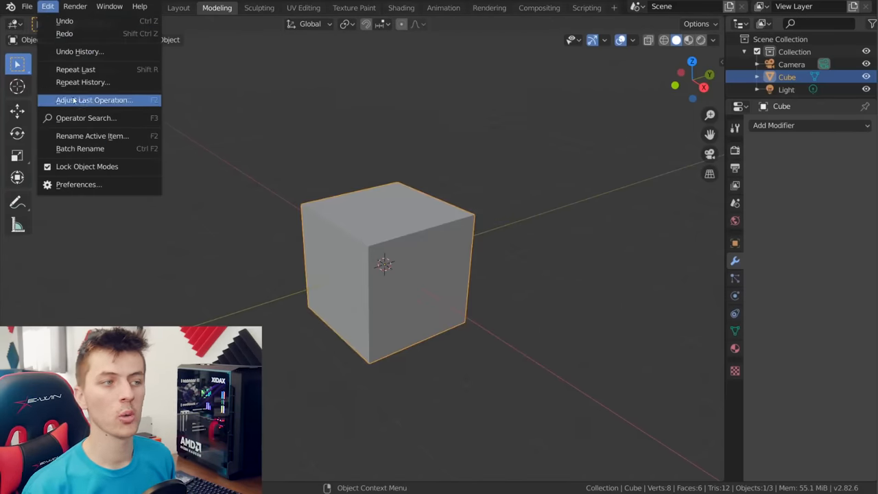
pyautogui.click(78, 183)
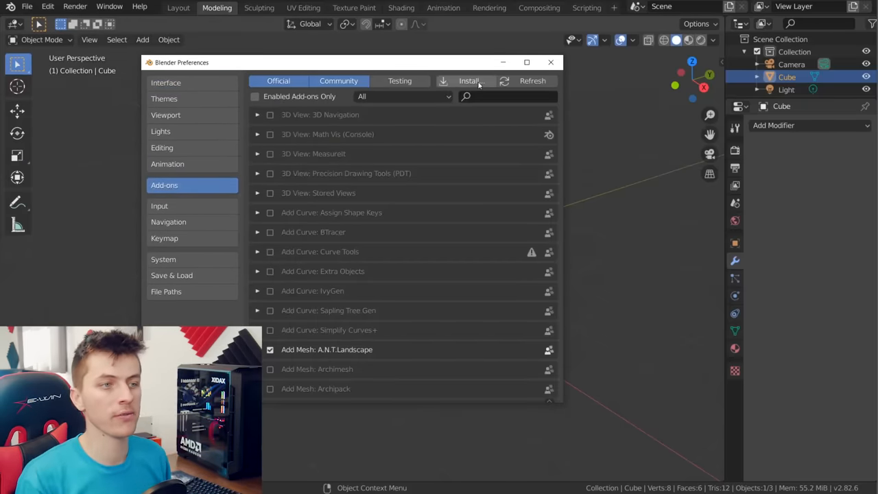
pyautogui.click(469, 80)
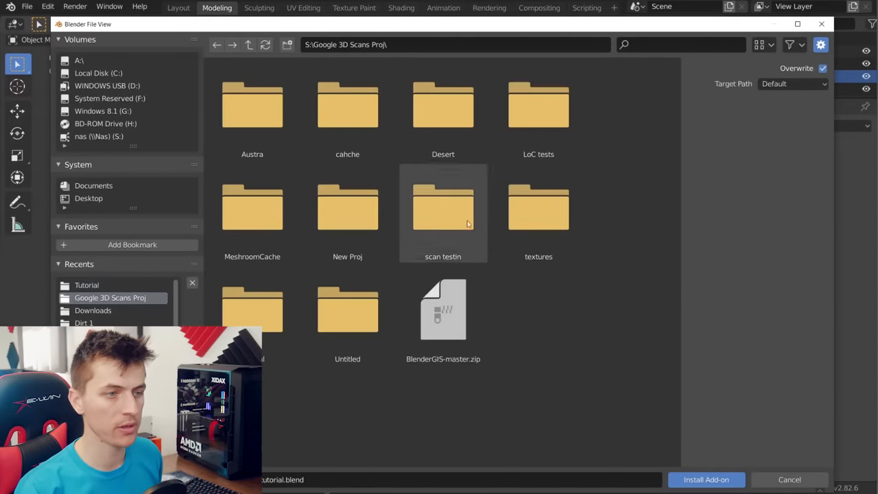
pyautogui.click(443, 310)
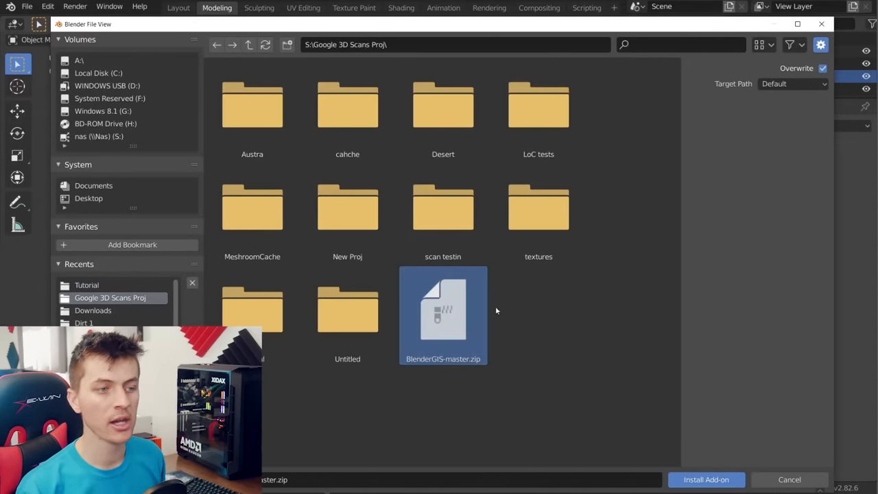
pyautogui.moveTo(542, 350)
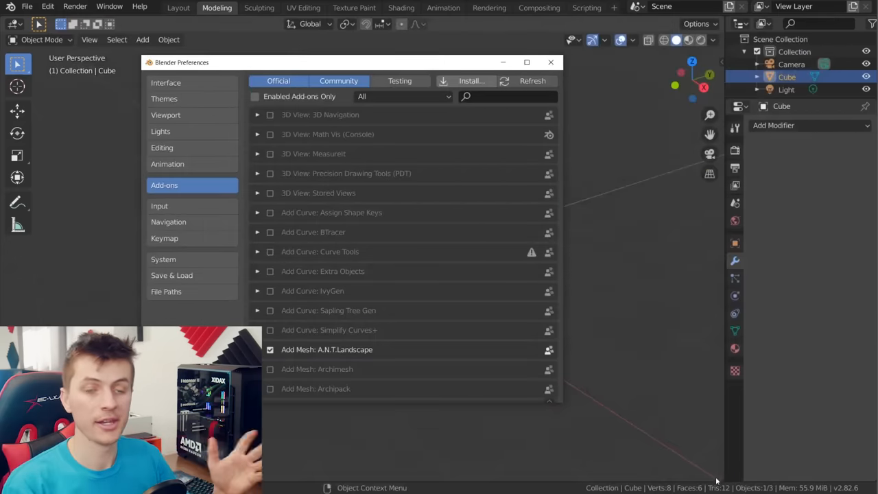
pyautogui.write('BlenderGIS')
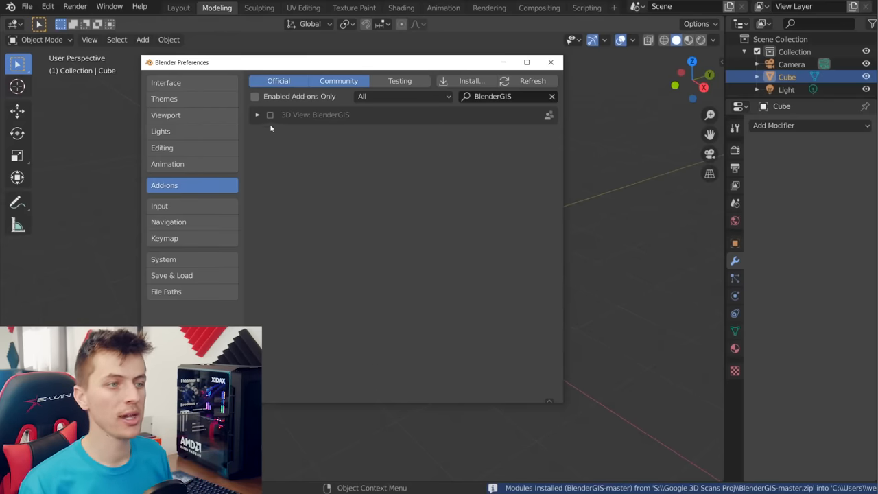
pyautogui.click(270, 114)
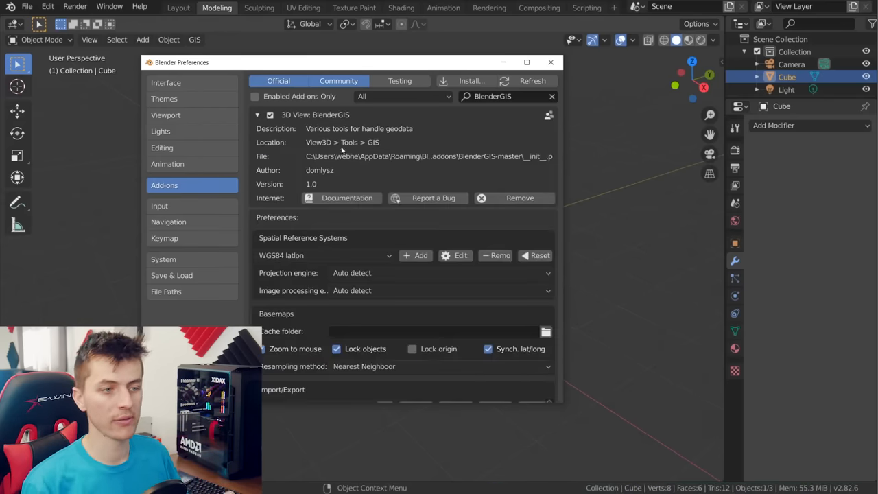
# Set the basemap cache to the Tutorial folder and ensure Node Wrangler is enabled.
pyautogui.scroll(-3)
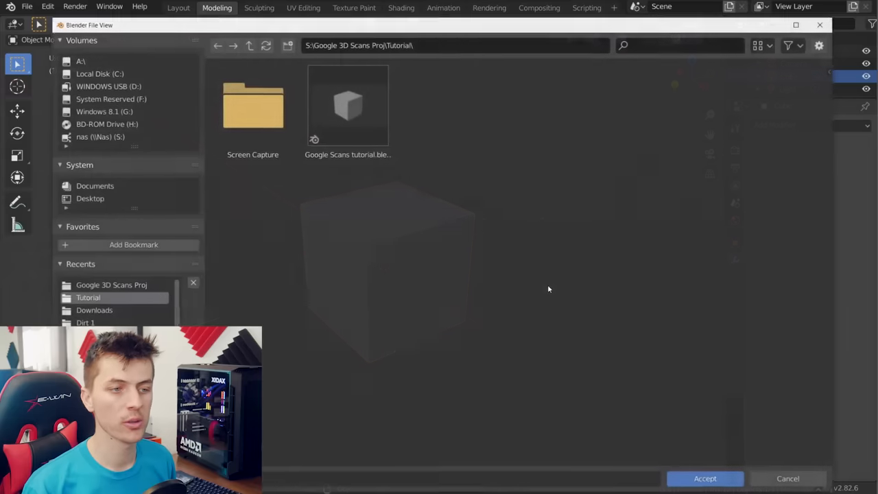
pyautogui.click(287, 44)
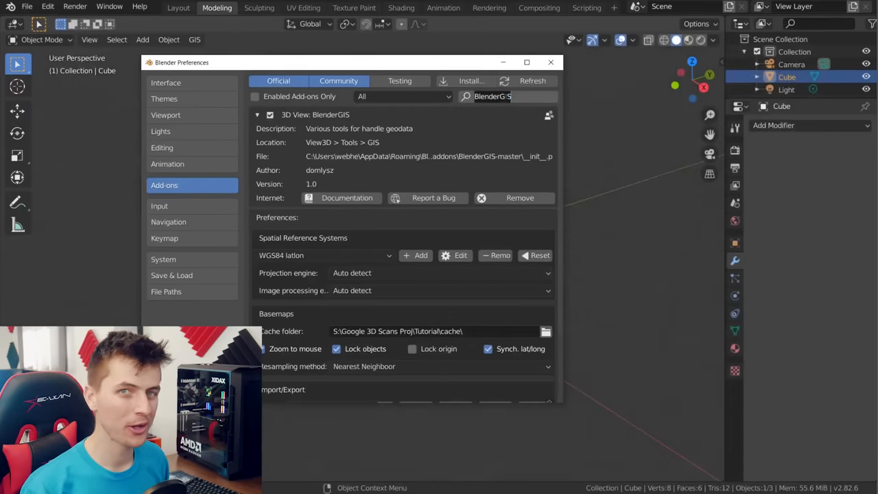
pyautogui.write('node')
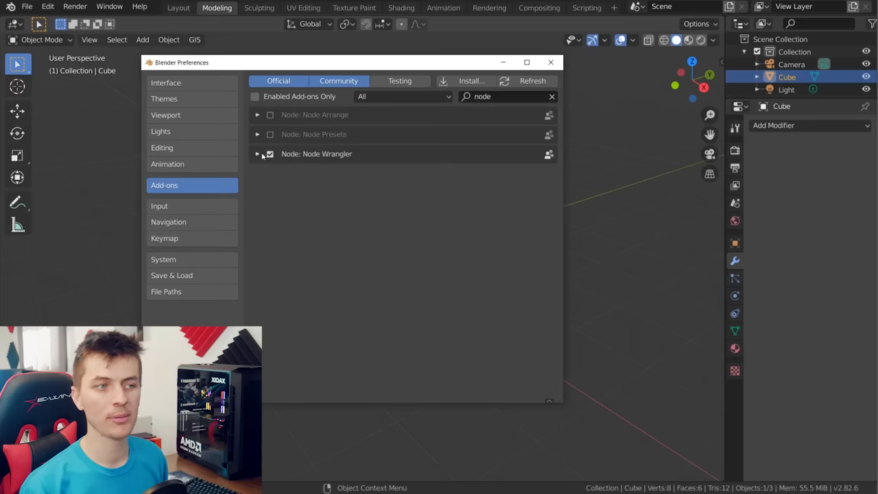
pyautogui.click(270, 154)
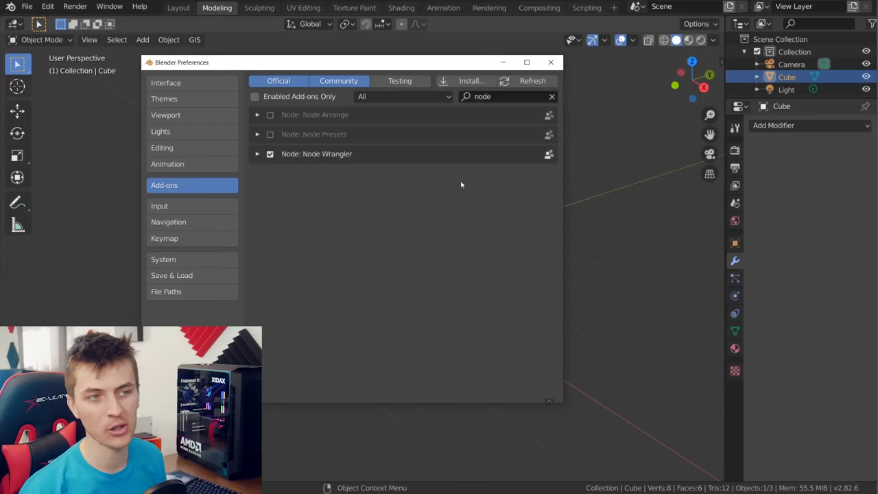
pyautogui.click(550, 62)
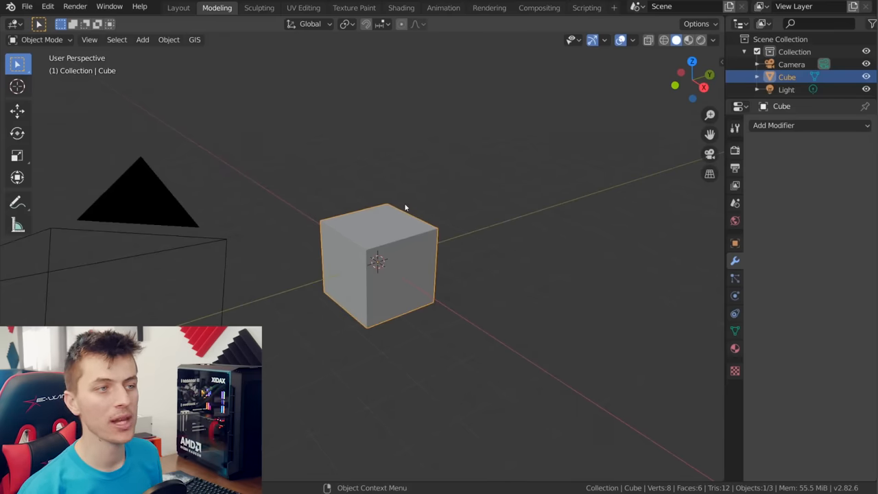
# Load a BlenderGIS web basemap with Source Google and Layer Satellite.
pyautogui.click(195, 39)
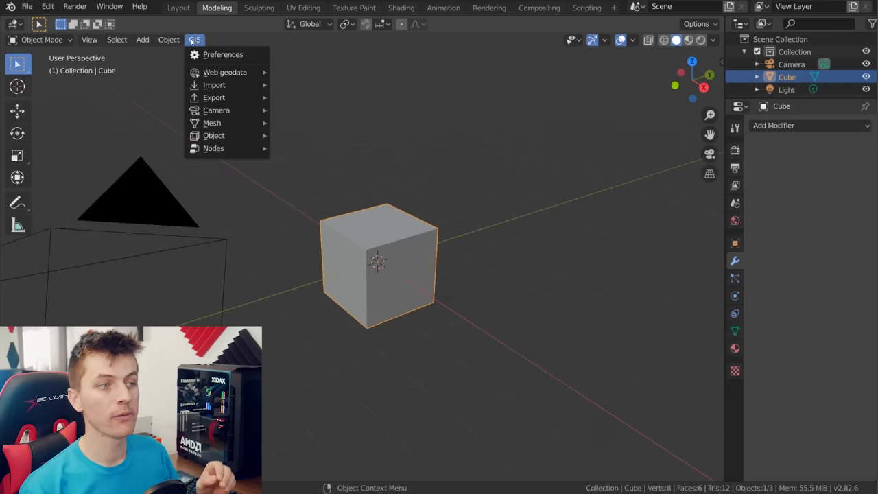
pyautogui.moveTo(225, 72)
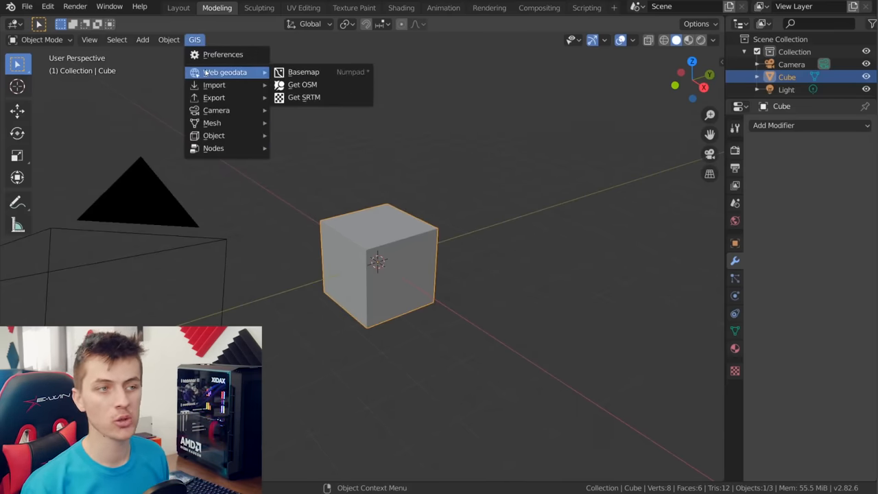
pyautogui.click(303, 71)
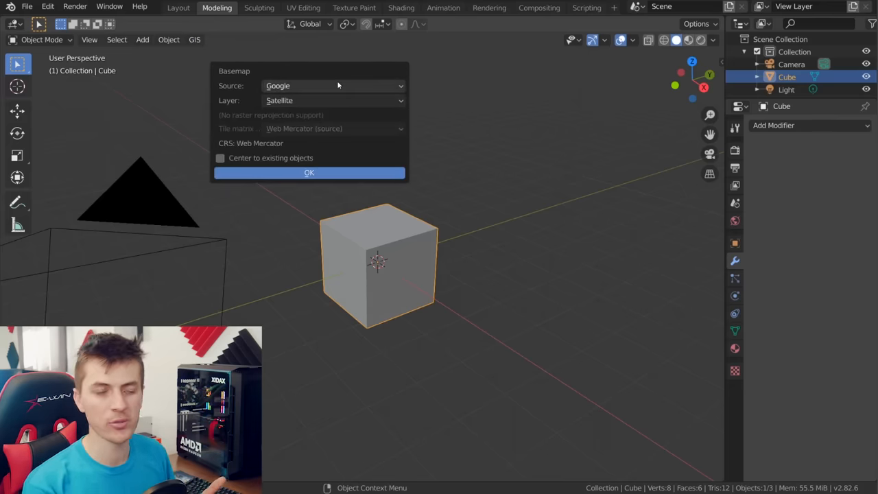
pyautogui.click(333, 85)
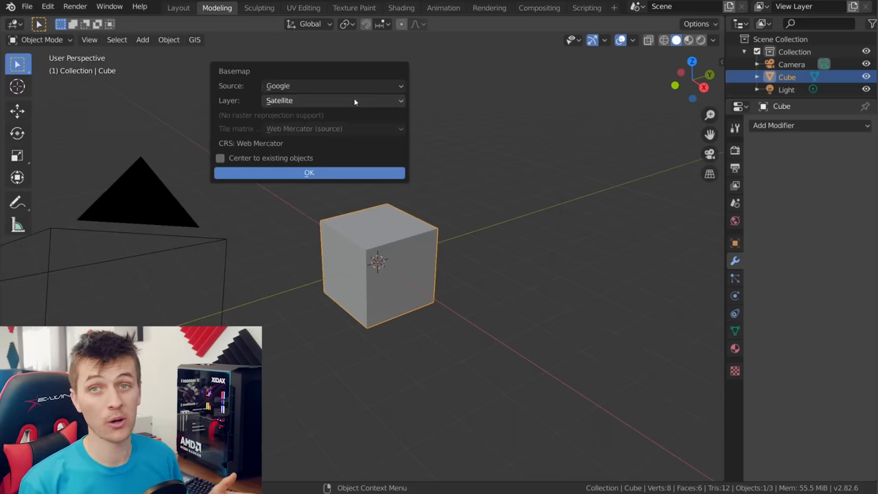
pyautogui.click(333, 100)
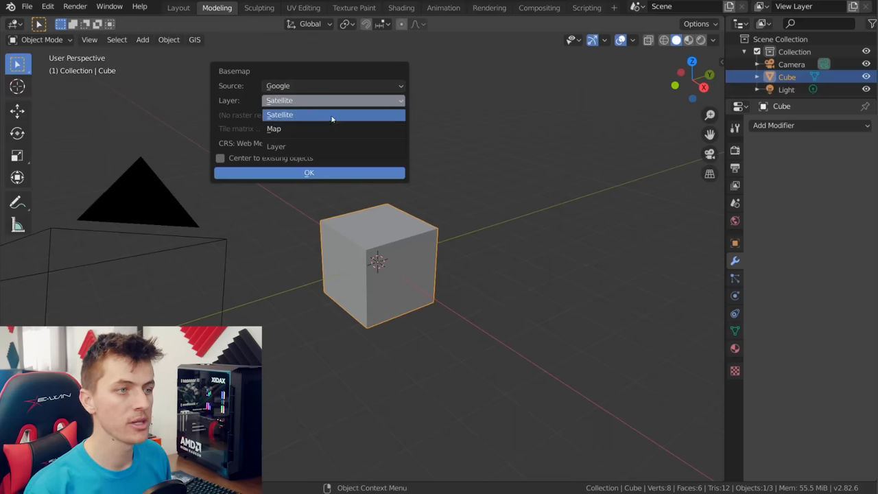
pyautogui.click(279, 114)
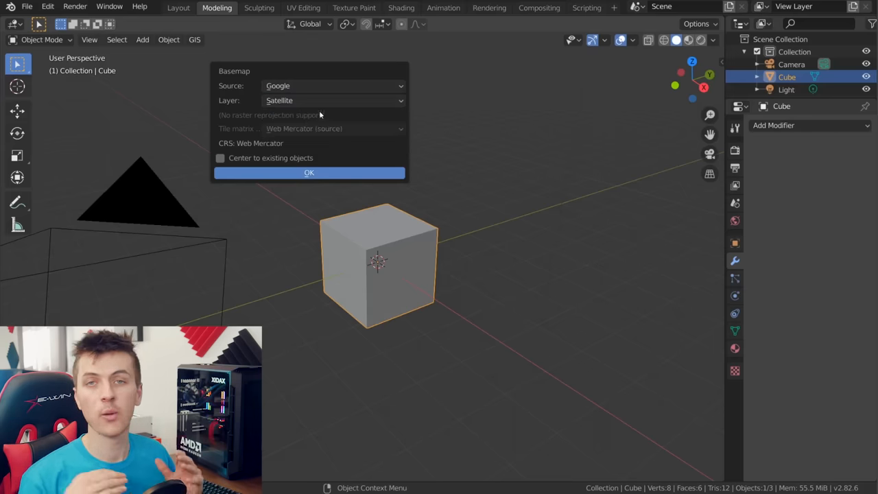
pyautogui.click(309, 172)
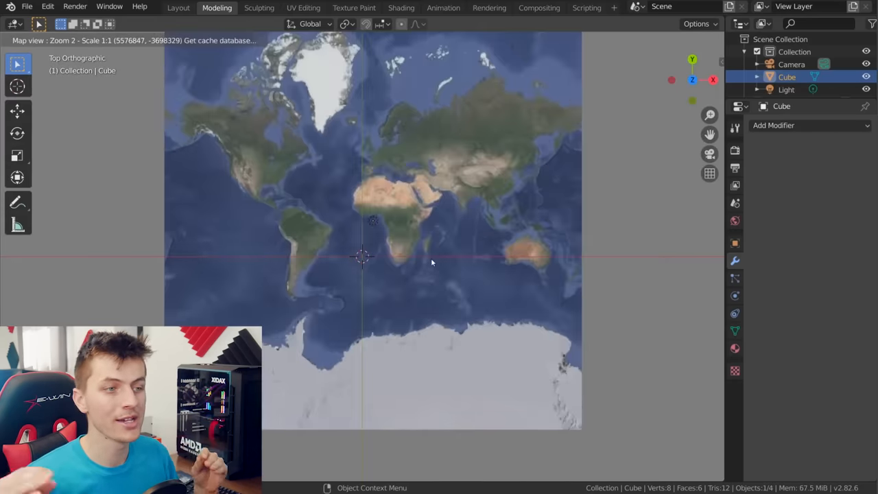
# Jump the map view to 'mt wilder' at zoom level 15.
pyautogui.scroll(3)
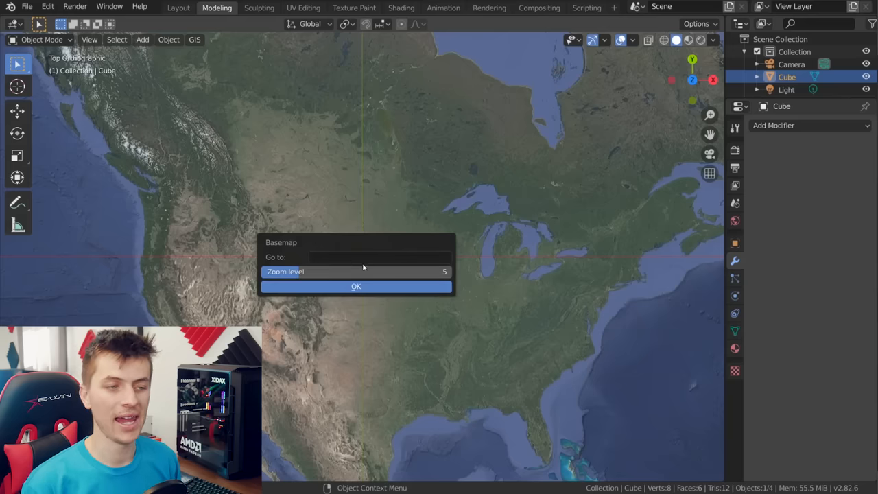
pyautogui.write('m')
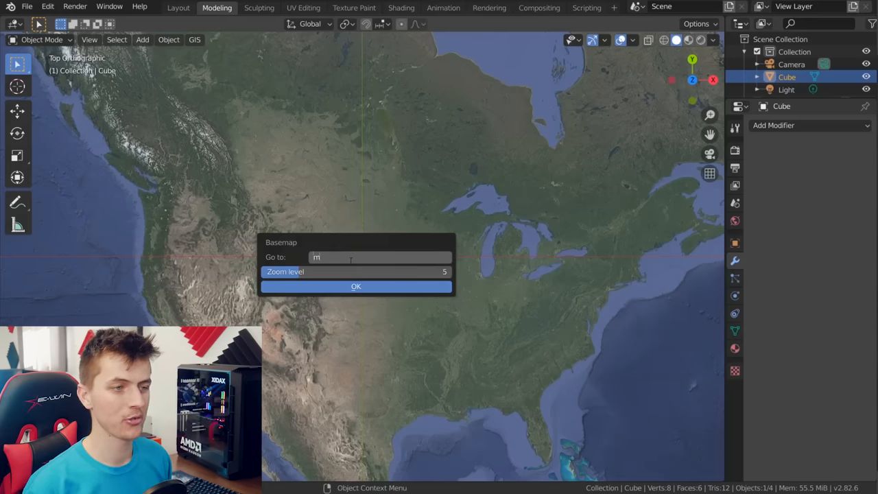
pyautogui.write('t wilder')
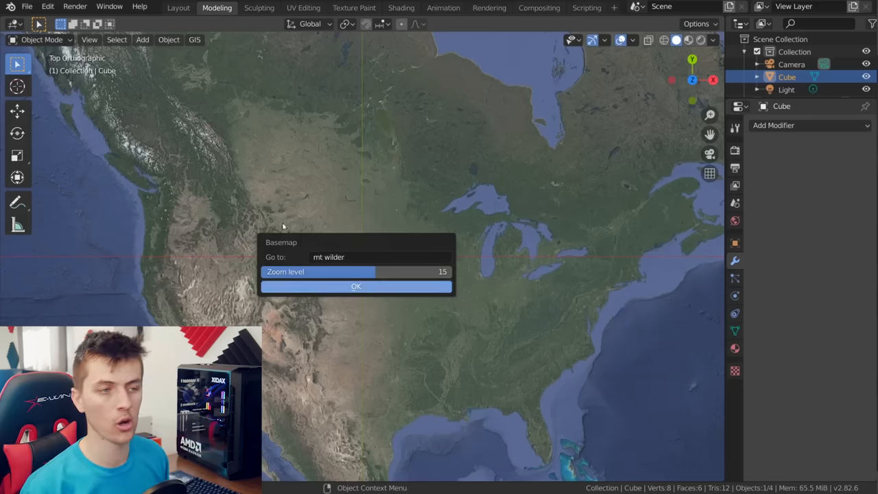
pyautogui.click(356, 286)
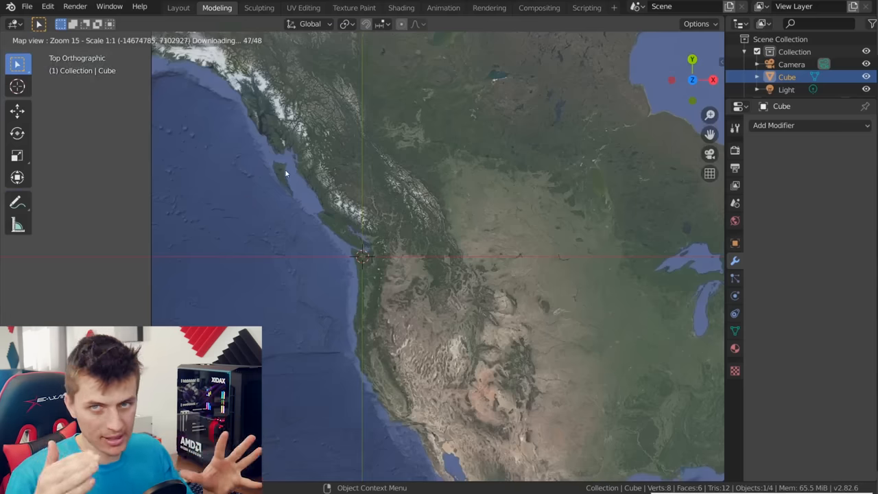
# Frame the mountain area and export it as the textured plane EXPORT_GOOGLE_SAT_WM.
pyautogui.scroll(-3)
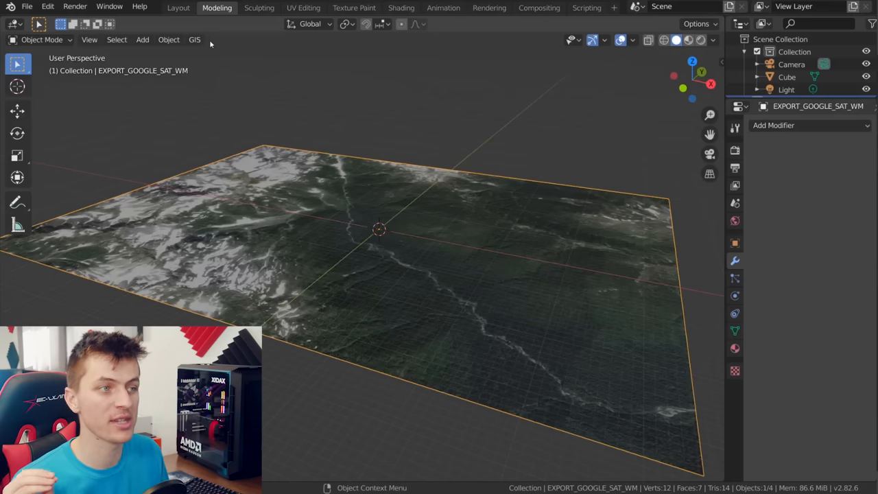
# Fetch SRTM elevation data to displace the satellite plane into terrain.
pyautogui.click(194, 40)
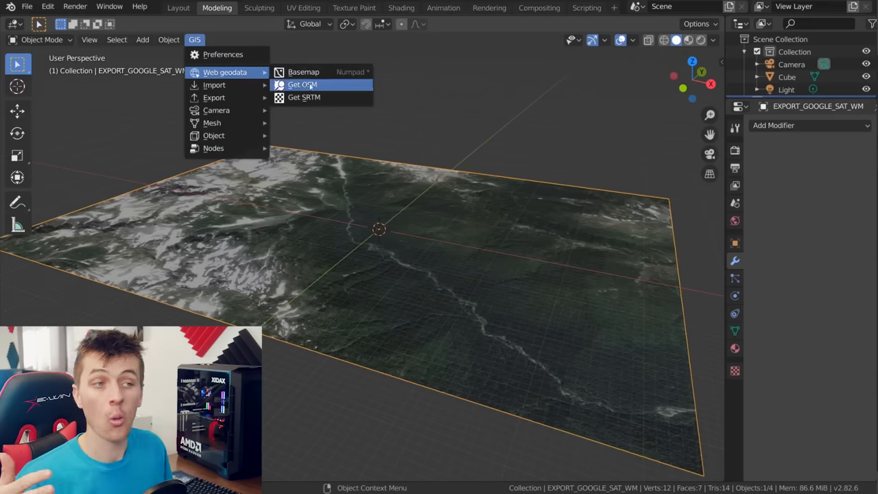
pyautogui.moveTo(304, 96)
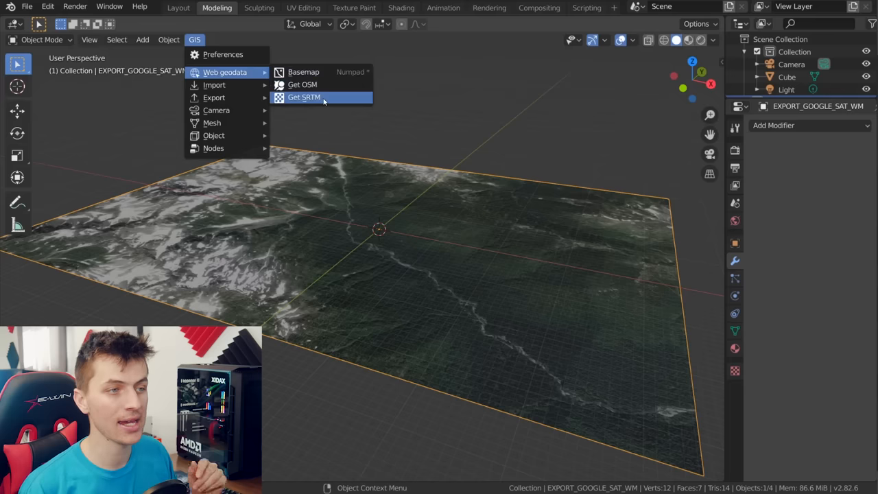
pyautogui.moveTo(304, 97)
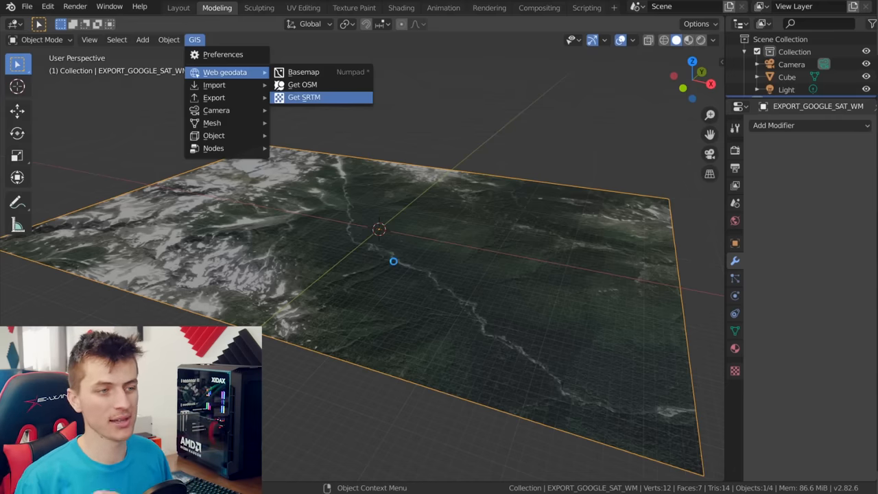
pyautogui.click(304, 97)
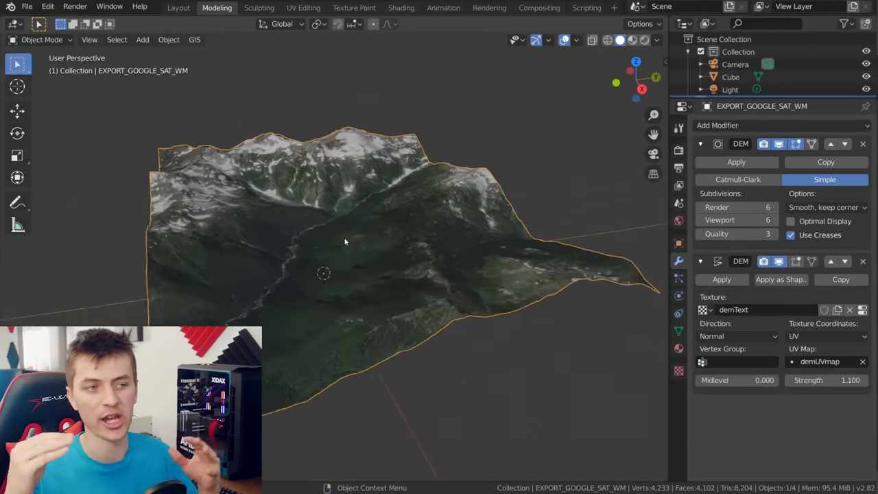
pyautogui.press('Tab')
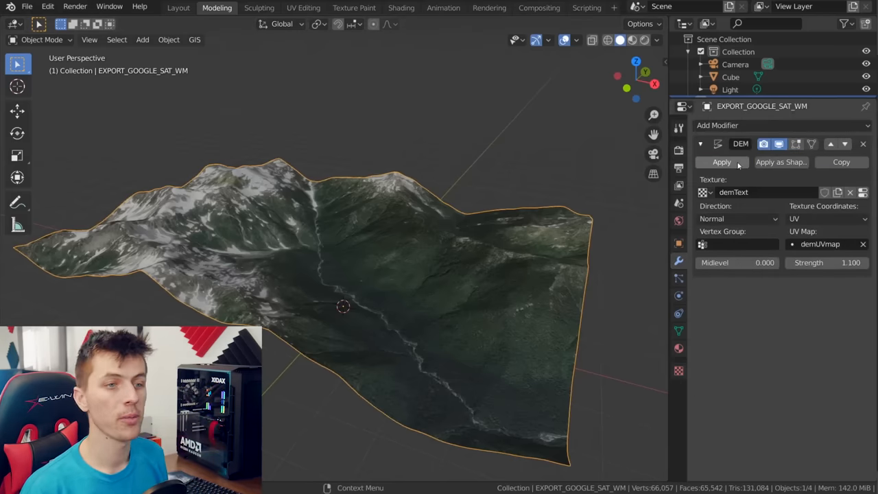
# Apply the DEM displacement modifier to the terrain mesh.
pyautogui.click(721, 162)
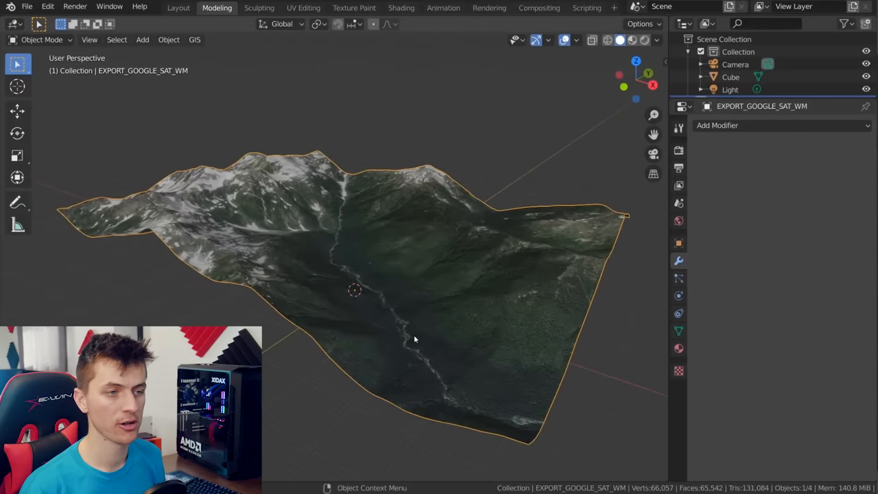
pyautogui.press('Tab')
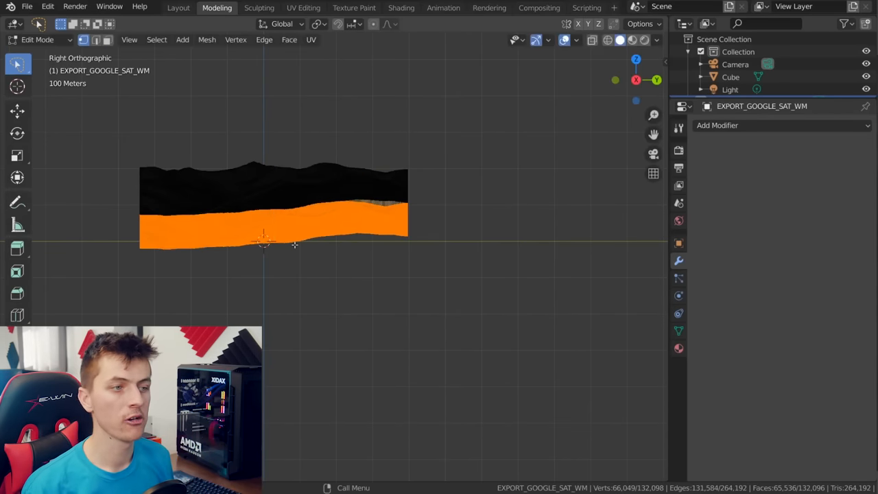
# Scale the extruded base edges to Z 0 to level the terrain's bottom.
pyautogui.press('s')
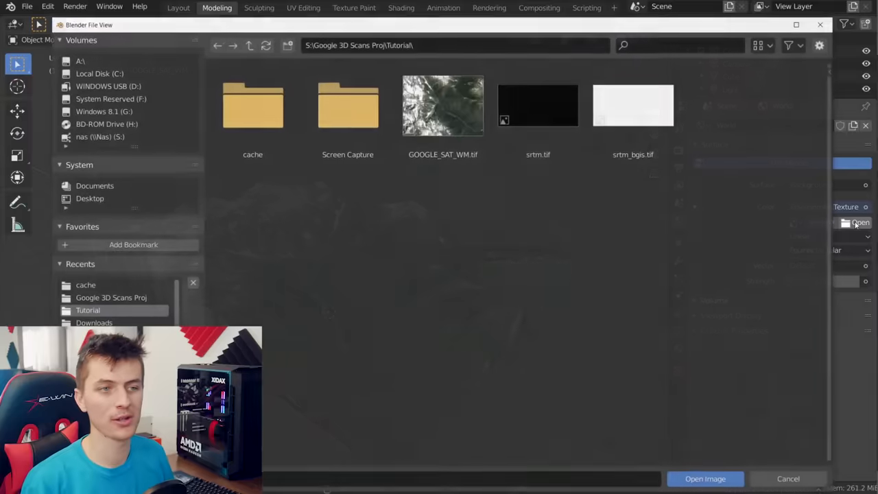
# Render the terrain in Cycles with GPU Compute in Rendered viewport shading.
pyautogui.click(704, 478)
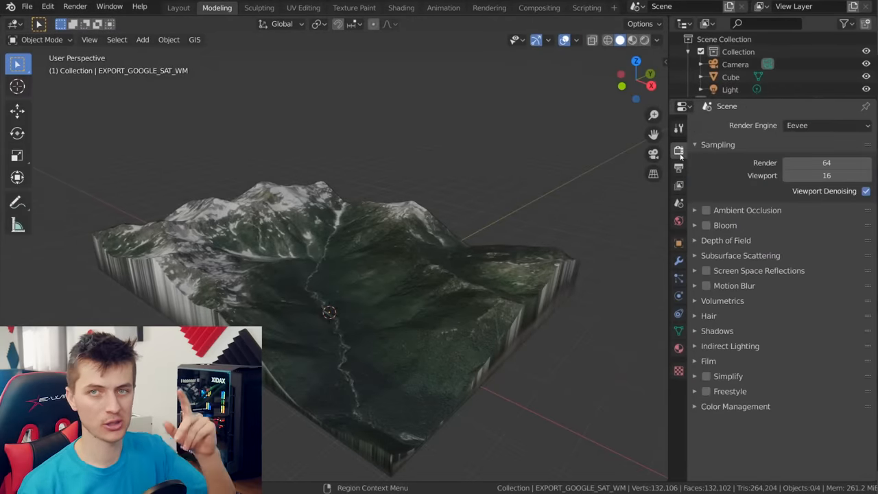
pyautogui.click(827, 125)
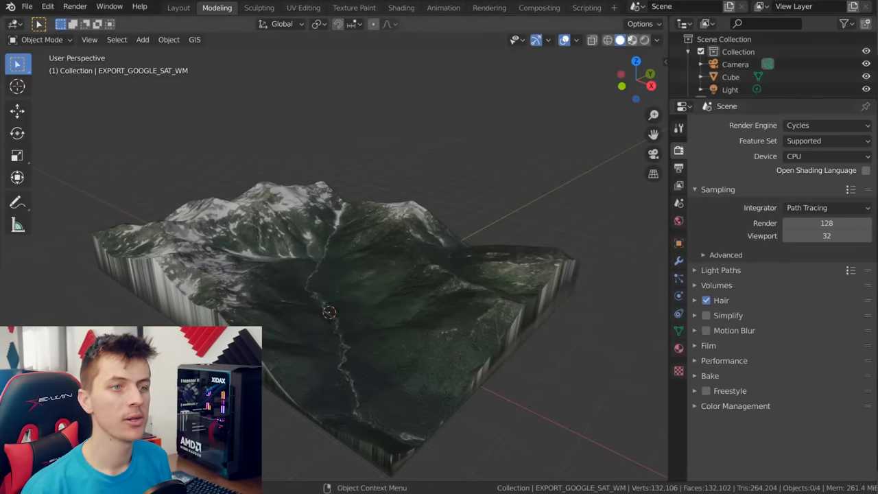
pyautogui.click(628, 39)
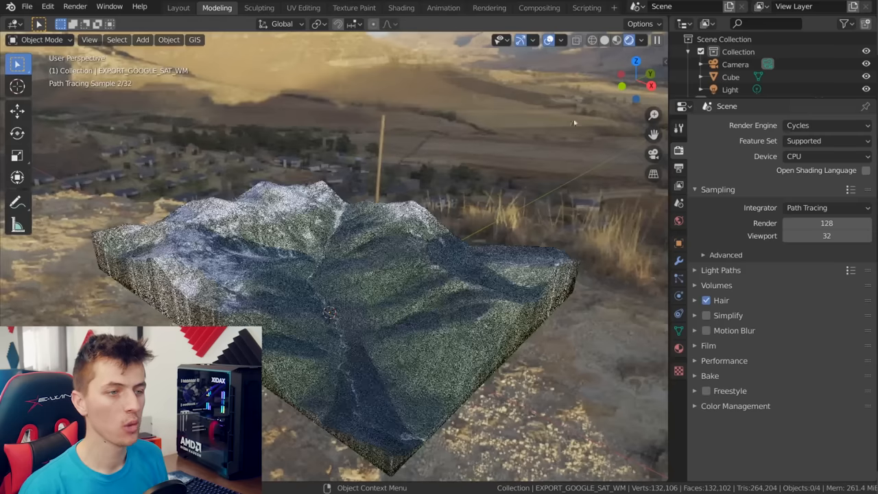
pyautogui.click(827, 156)
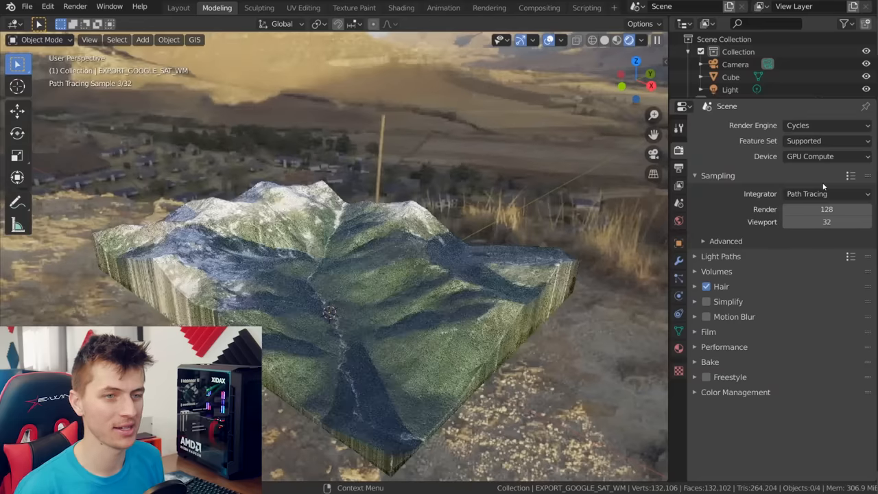
# Apply the Medium High Contrast look and enable a transparent film background.
pyautogui.click(827, 409)
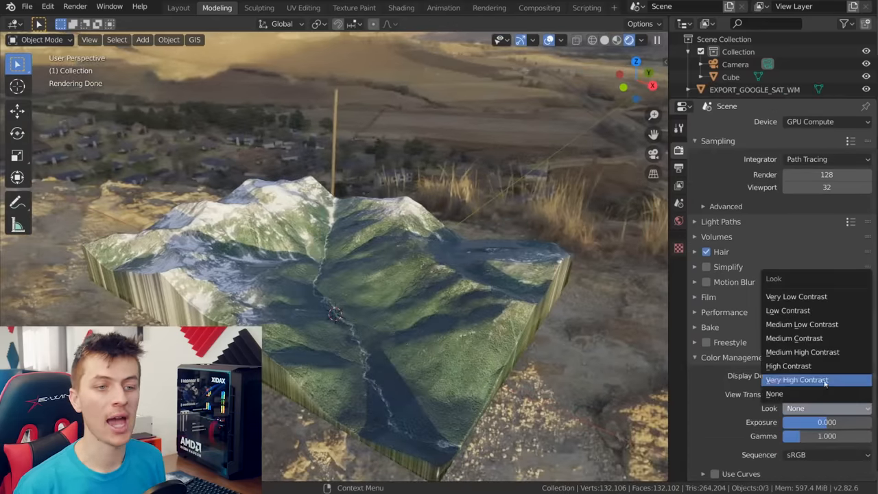
pyautogui.click(802, 352)
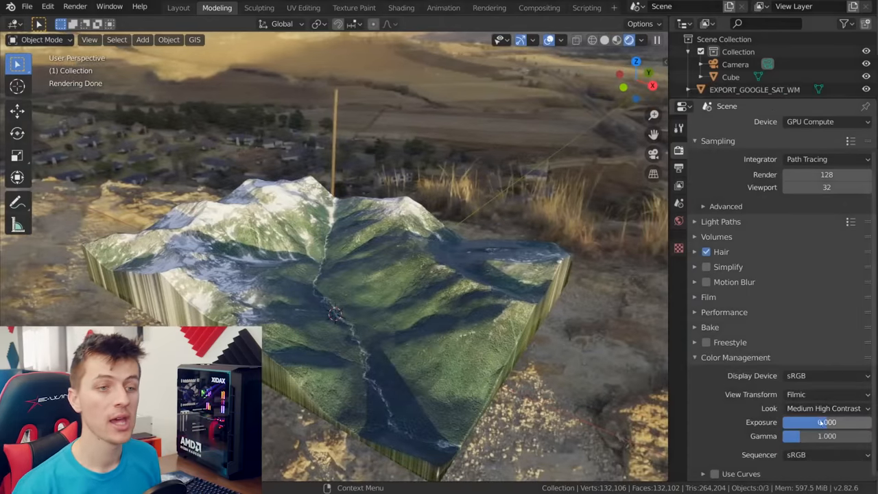
pyautogui.click(709, 297)
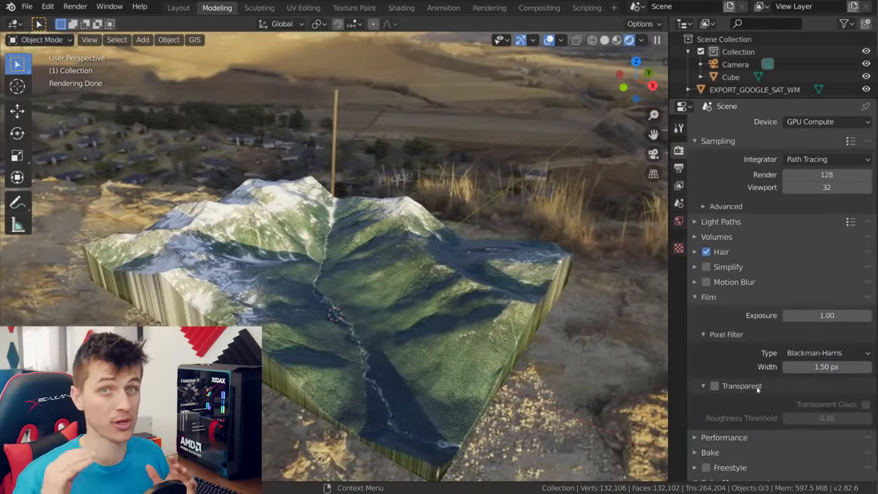
pyautogui.click(715, 385)
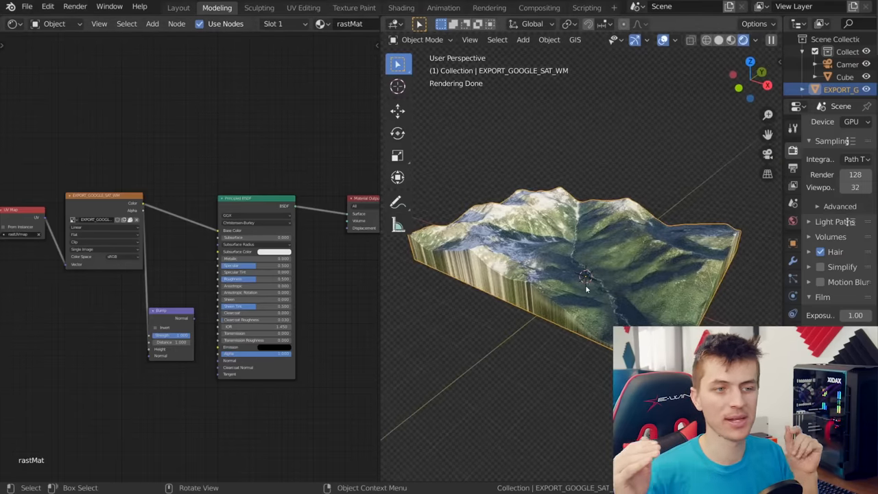
# Show the rastMat material nodes in a Shader Editor beside the rendered view.
pyautogui.press('s')
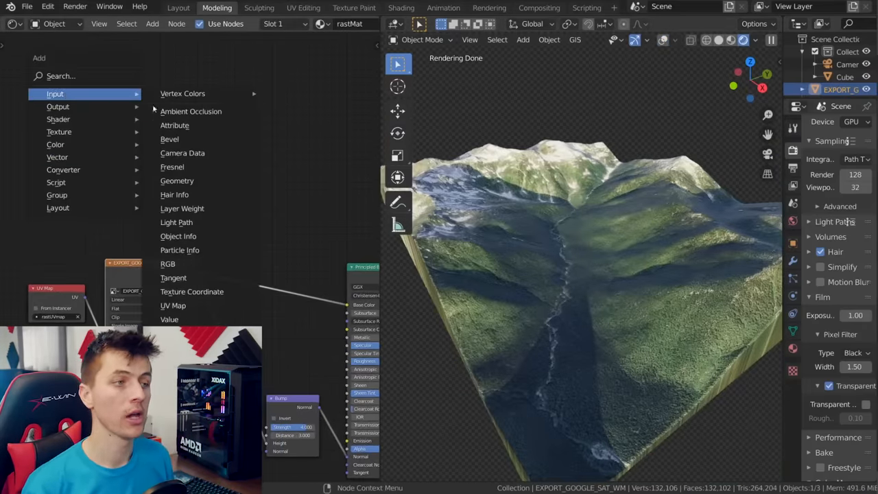
# Pick an input node for rastMat, then add a second material slot to EXPORT_GOOGLE_SAT_WM.
pyautogui.click(191, 111)
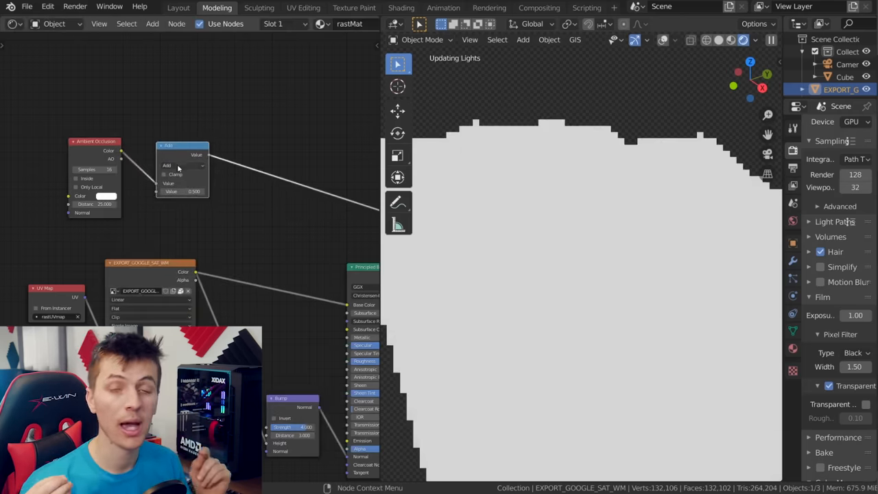
pyautogui.click(182, 164)
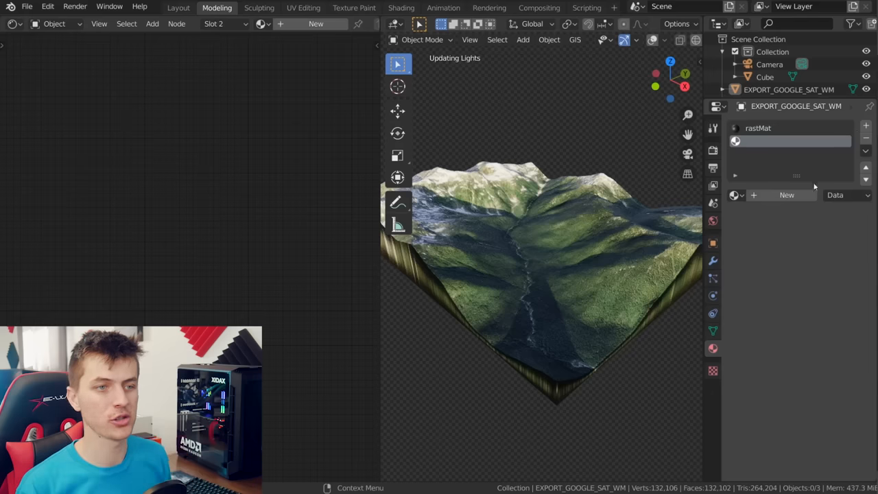
pyautogui.click(786, 195)
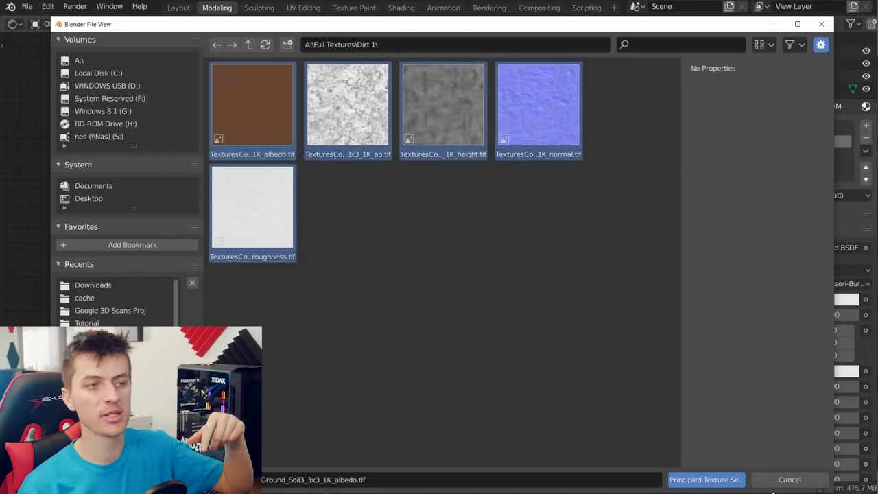
# Build Material.001 from the Dirt 1 texture maps and Smart UV Project the terrain mesh.
pyautogui.click(705, 479)
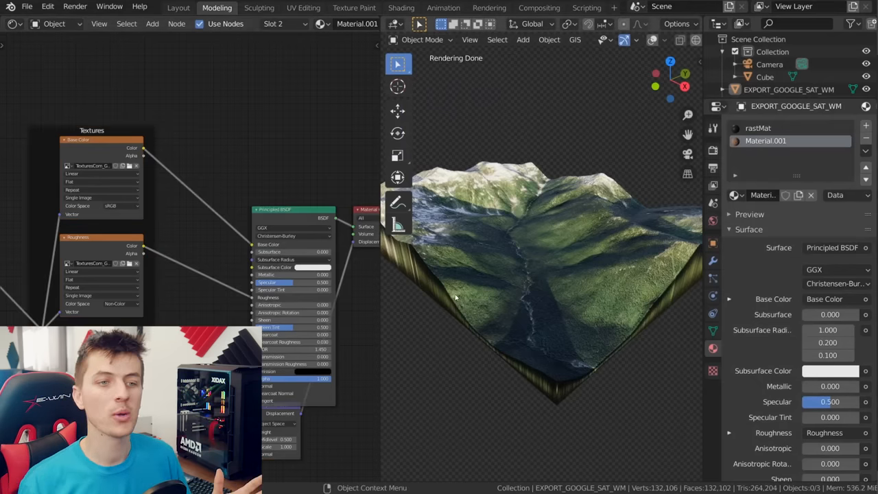
pyautogui.press('Tab')
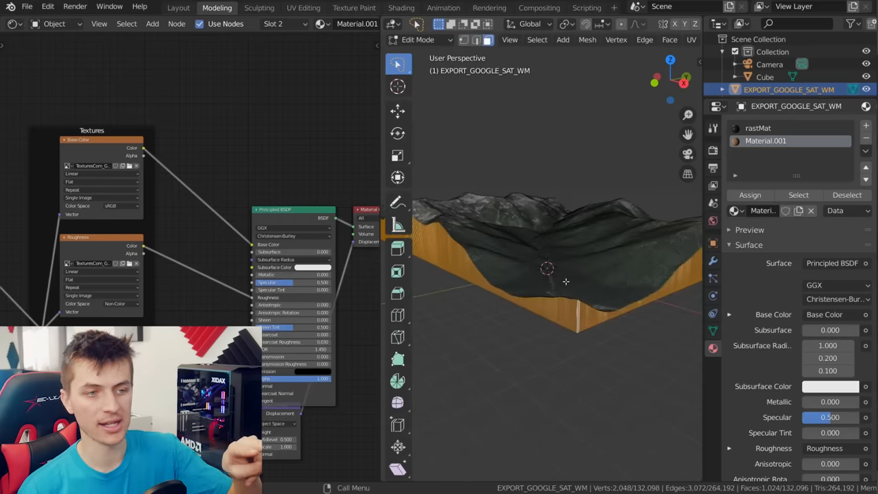
pyautogui.click(750, 194)
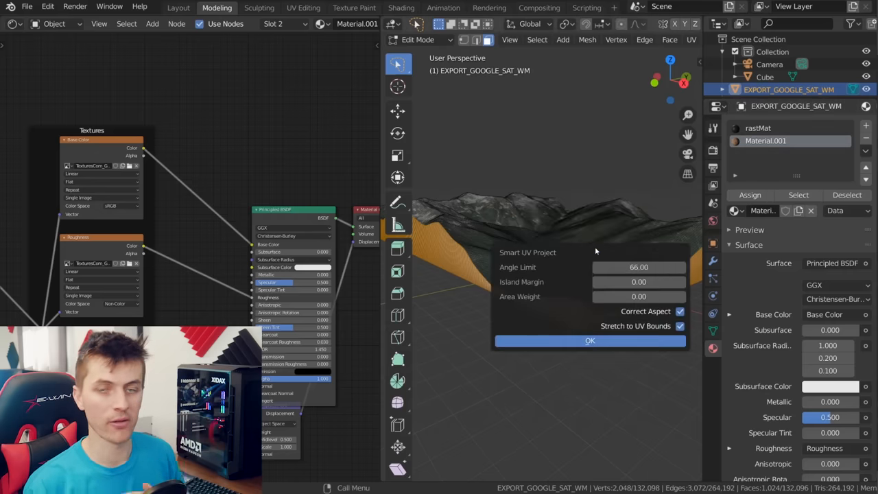
pyautogui.click(590, 341)
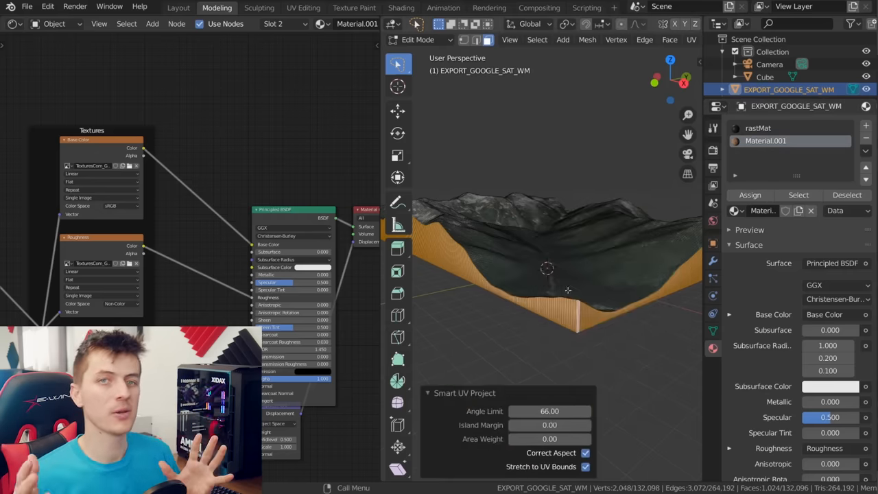
pyautogui.press('Tab')
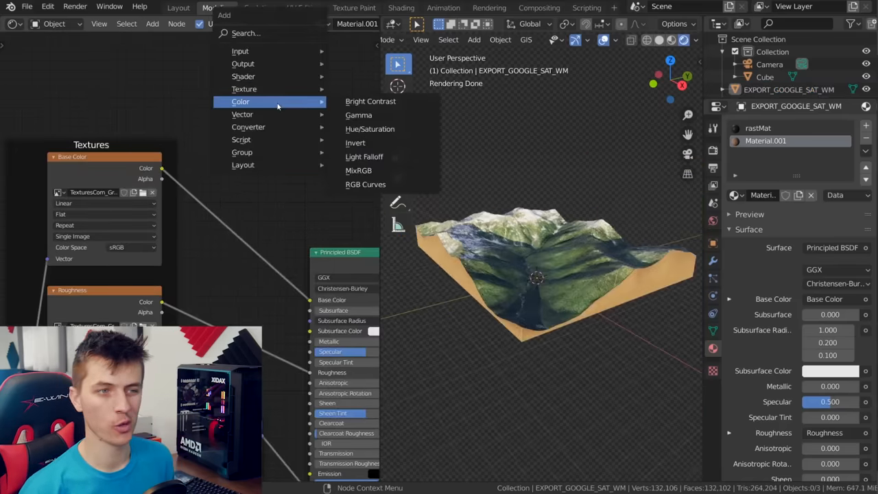
# Add Hue/Saturation to the soil colour and a gradient-driven ColorRamp with a brown stop.
pyautogui.click(370, 129)
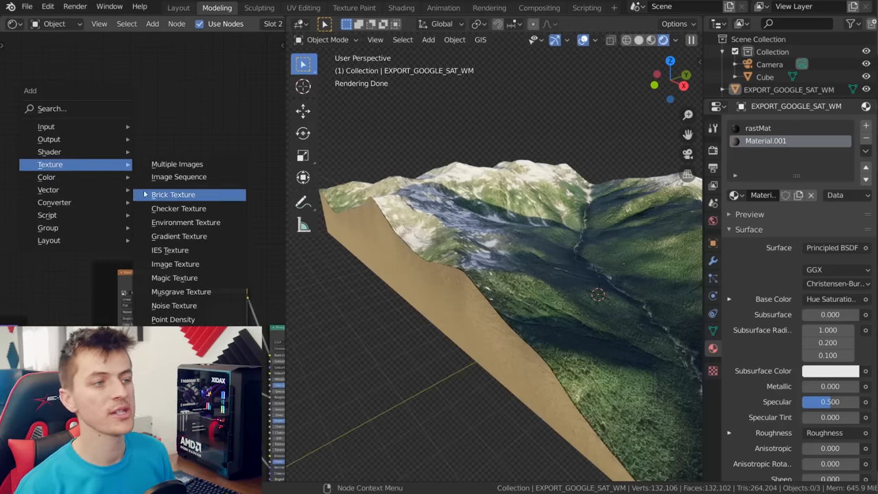
pyautogui.click(179, 236)
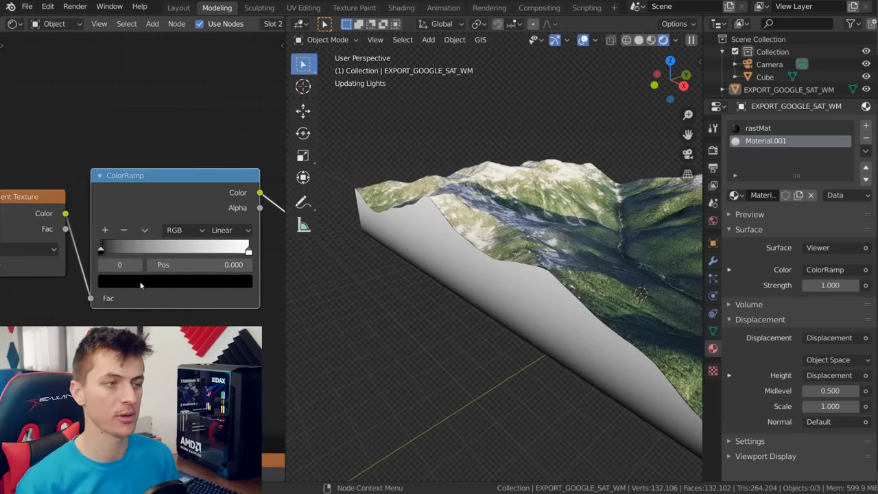
pyautogui.click(175, 281)
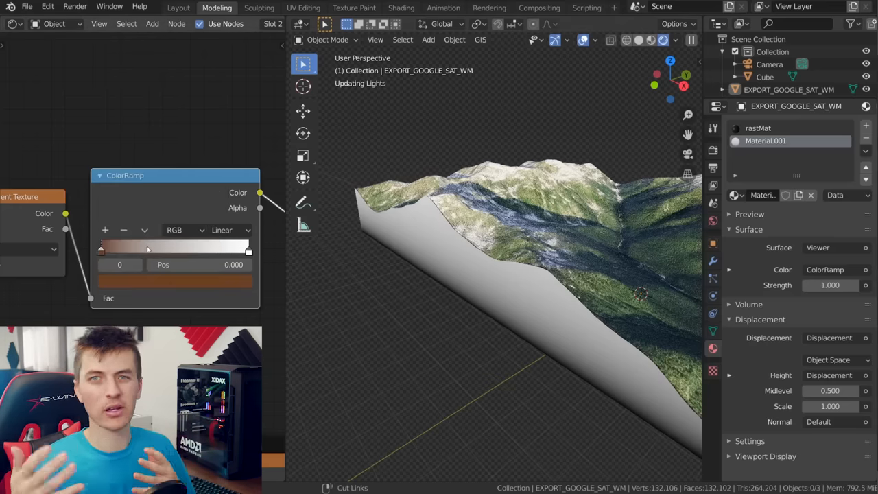
pyautogui.moveTo(101, 248); pyautogui.dragTo(127, 248)
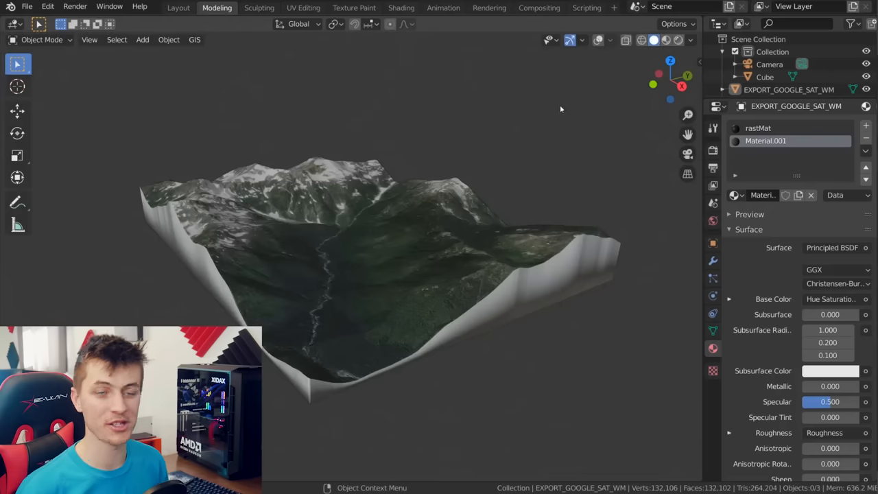
# Load a world satellite basemap in a new scene and enter 'new york' to jump to.
pyautogui.click(194, 39)
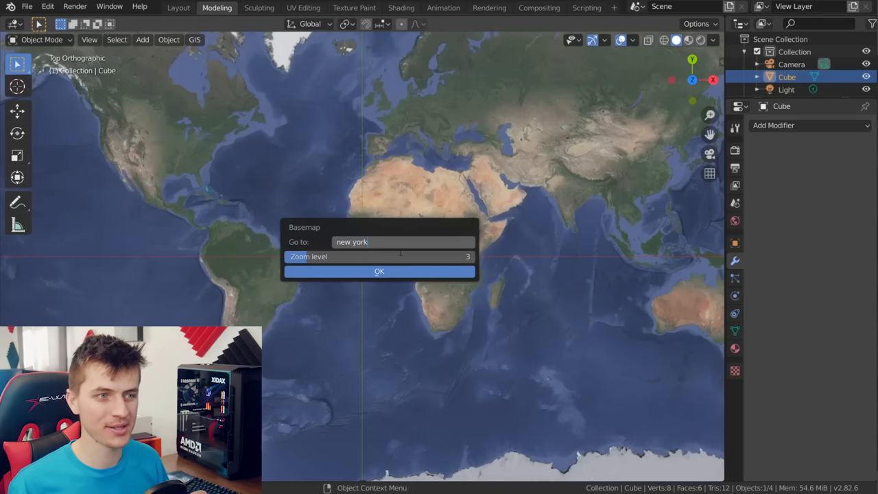
# Jump the basemap to New York and zoom in on lower Manhattan.
pyautogui.click(379, 271)
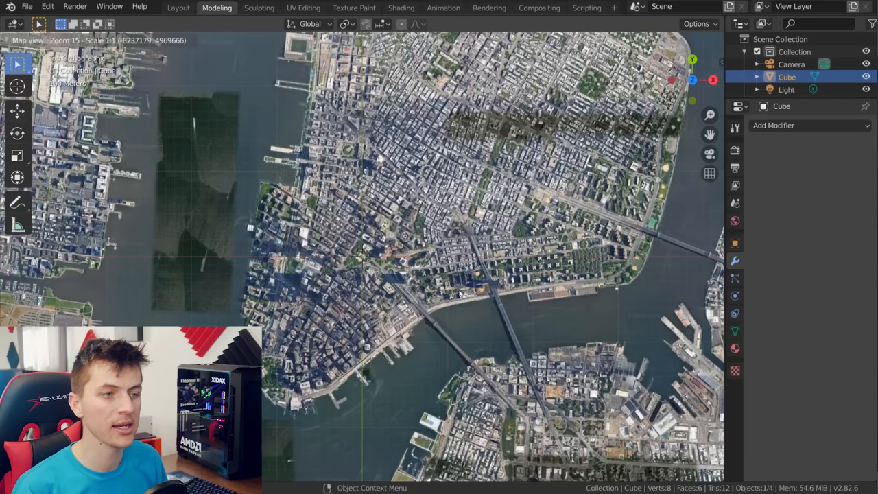
pyautogui.scroll(3)
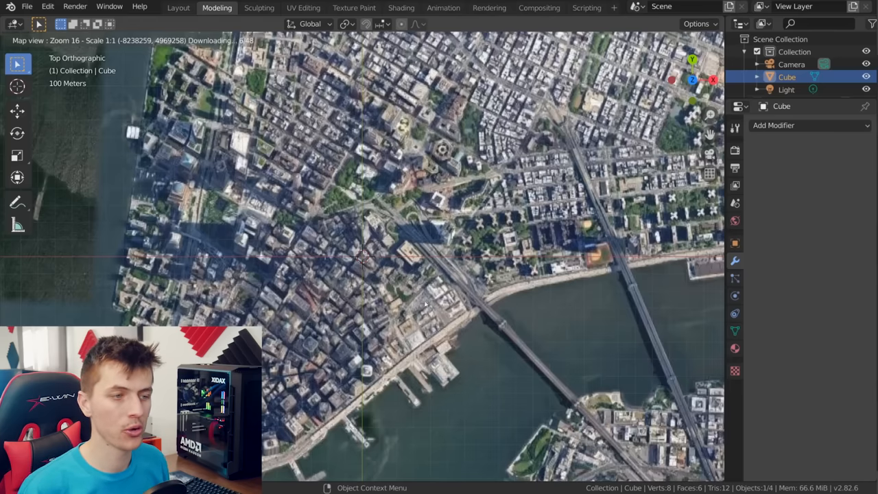
pyautogui.scroll(3)
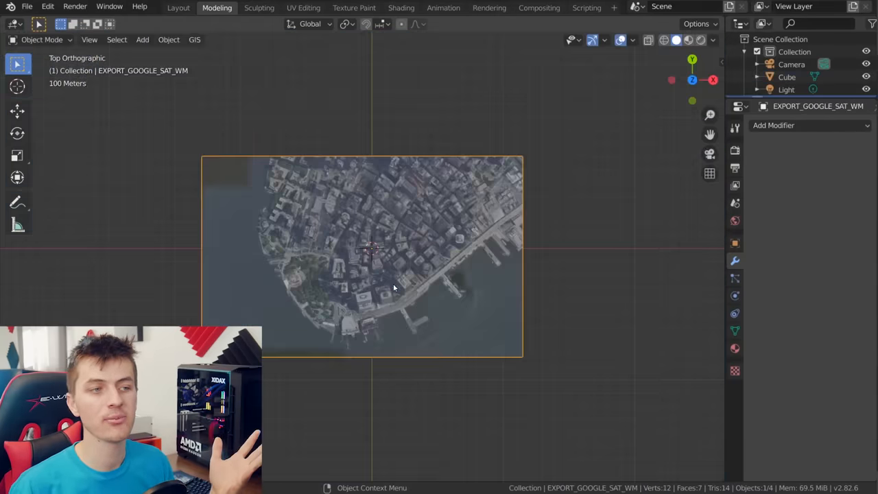
pyautogui.click(195, 39)
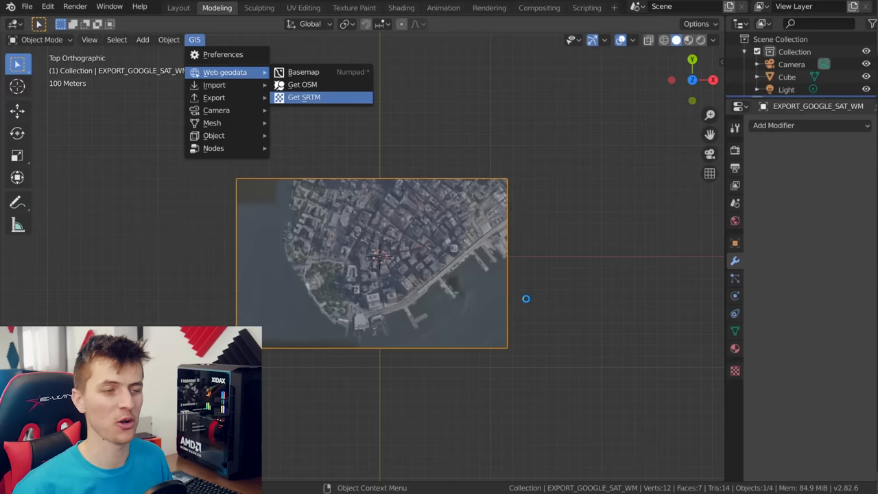
# Fetch SRTM elevation, then import all OSM ways with elevation and building extrusion.
pyautogui.click(304, 97)
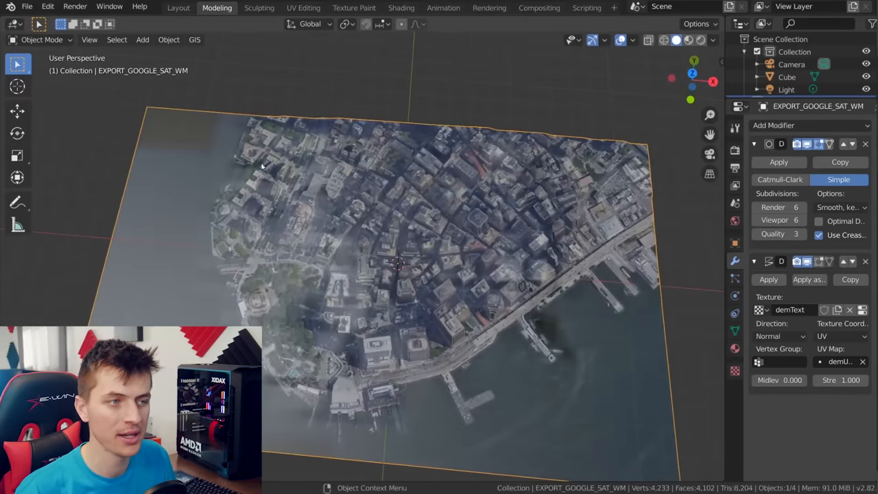
pyautogui.click(194, 39)
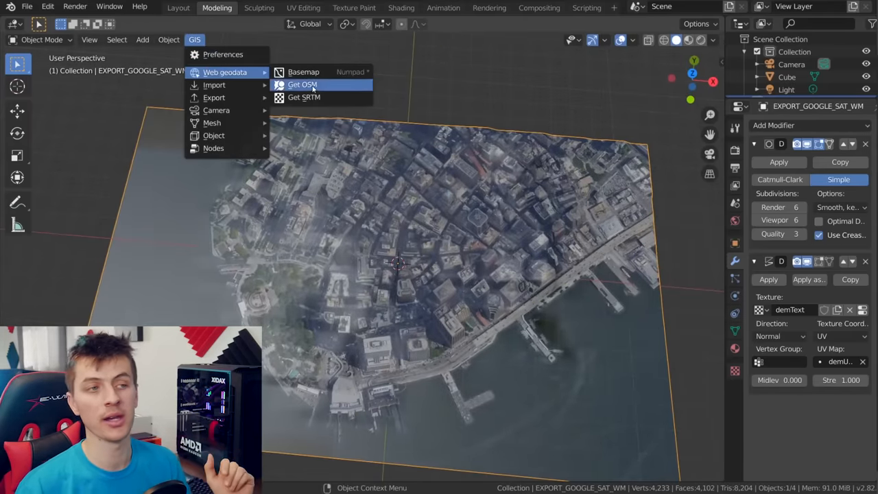
pyautogui.click(302, 84)
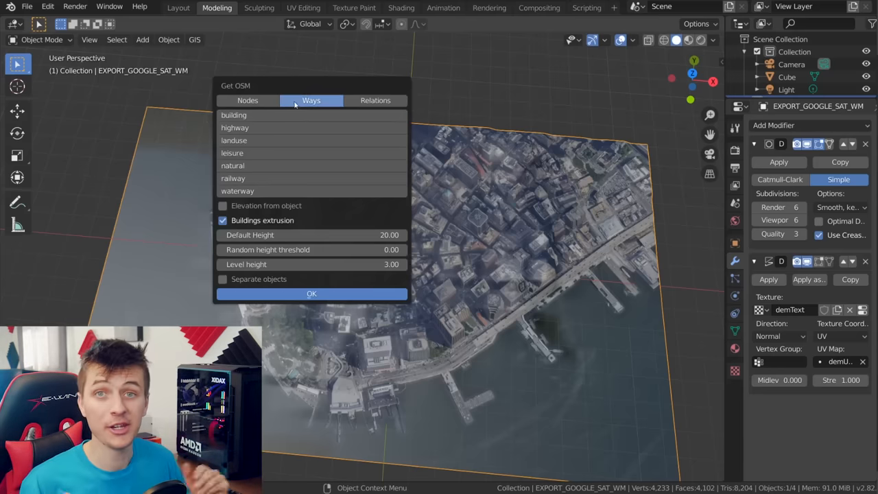
pyautogui.moveTo(310, 100)
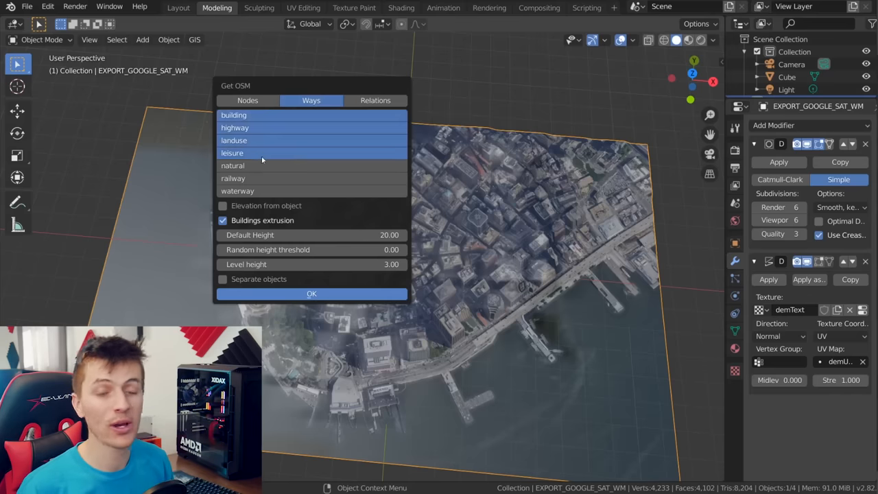
pyautogui.click(223, 205)
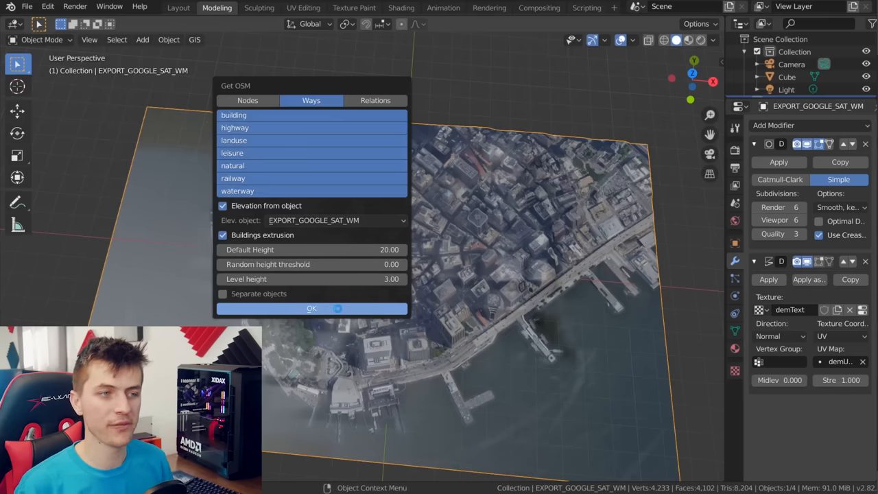
pyautogui.click(310, 308)
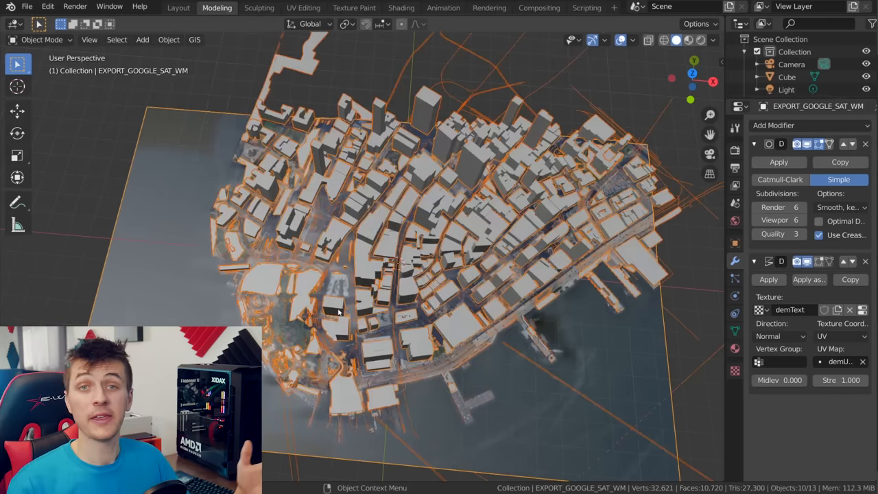